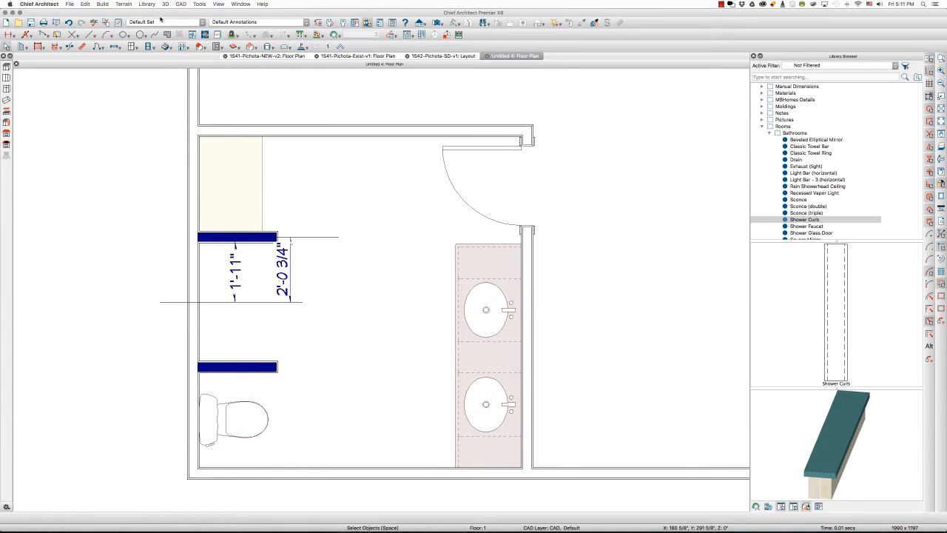
Expand the polyline shape flyout to reach the Regular Polygon tool.
left_click(142, 57)
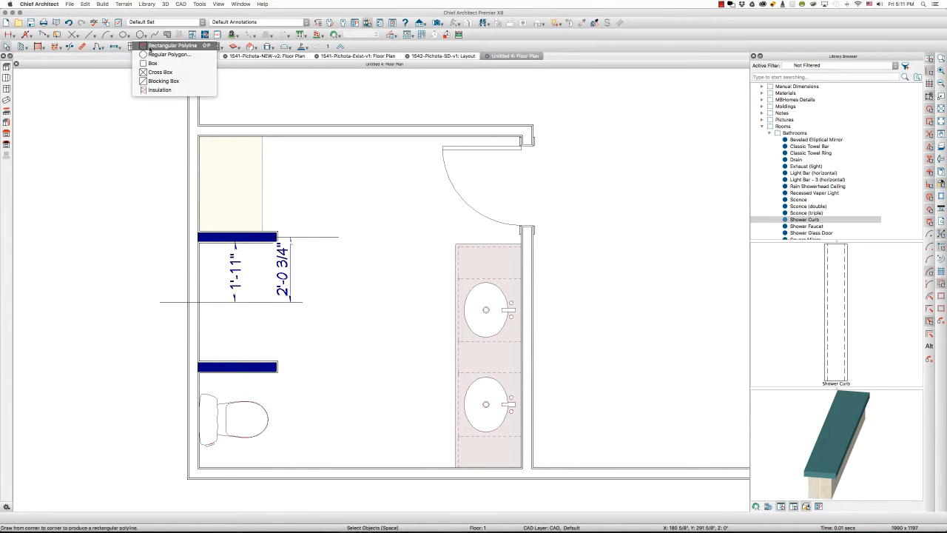
mouse_move(166, 54)
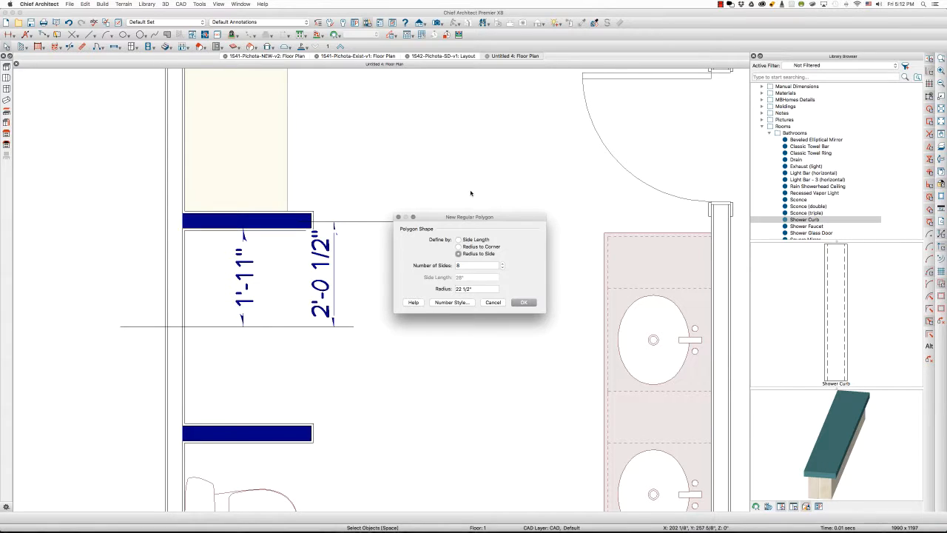
mouse_move(467, 223)
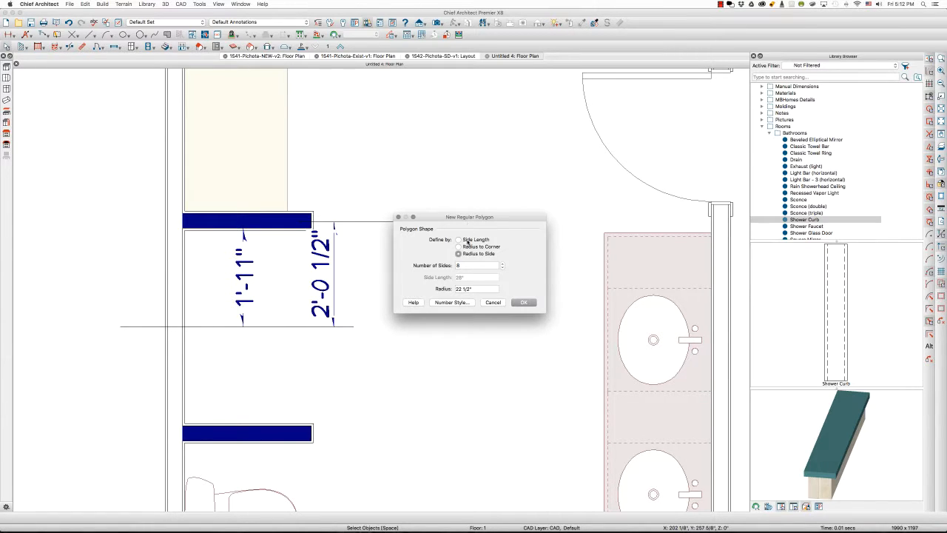
Define the octagon by Radius to Side with a 24 1/2" radius and confirm.
left_click(457, 240)
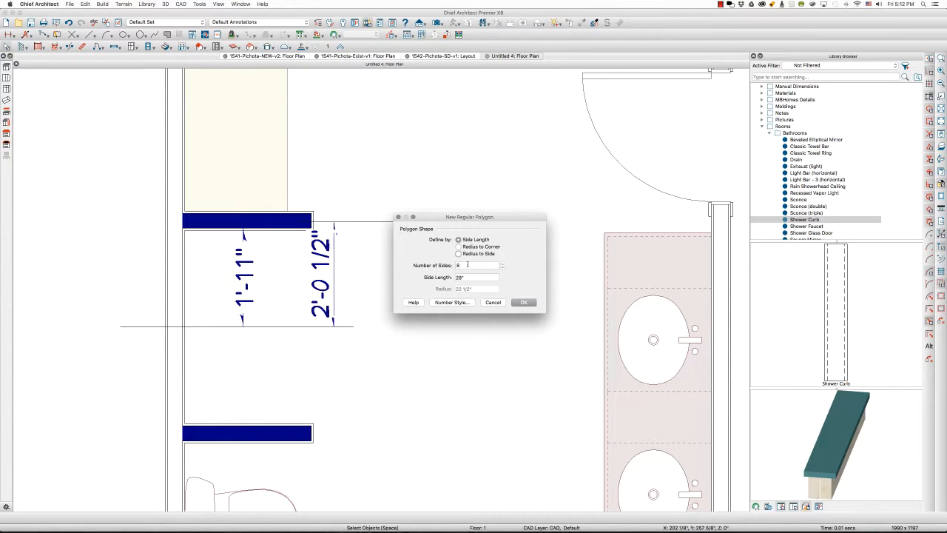
left_click(459, 255)
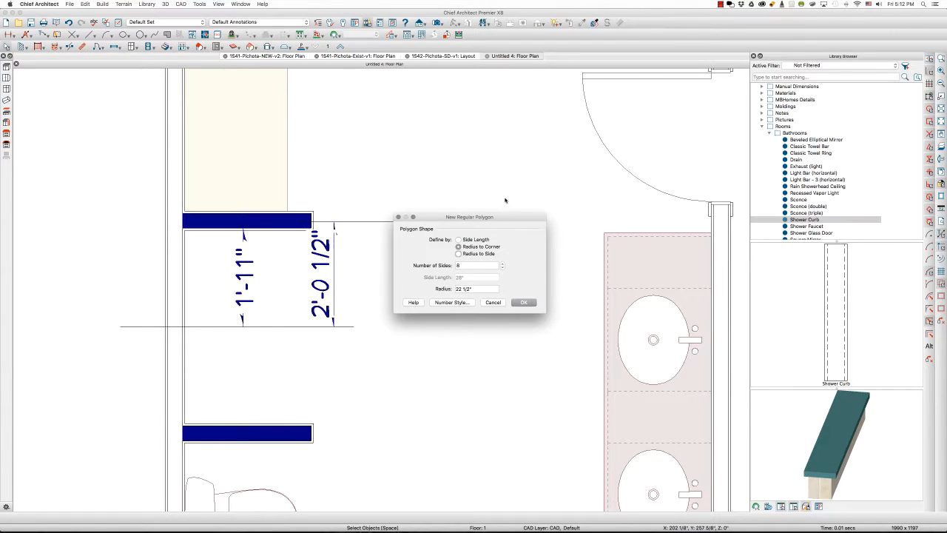
mouse_move(471, 179)
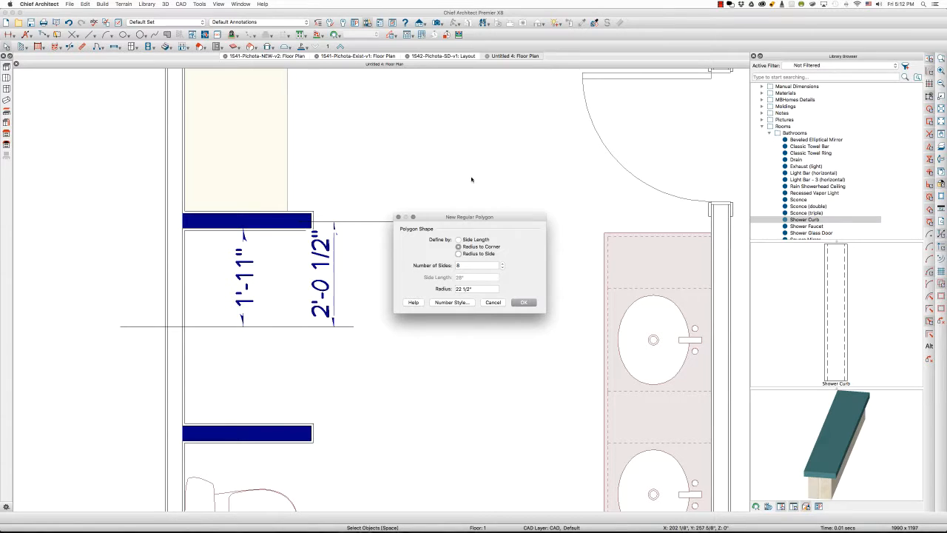
left_click(459, 253)
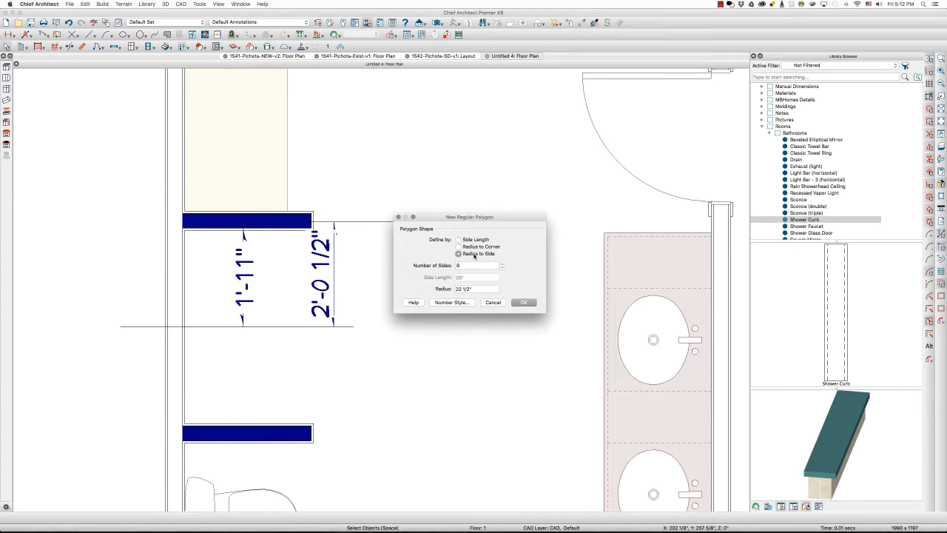
left_click(476, 265)
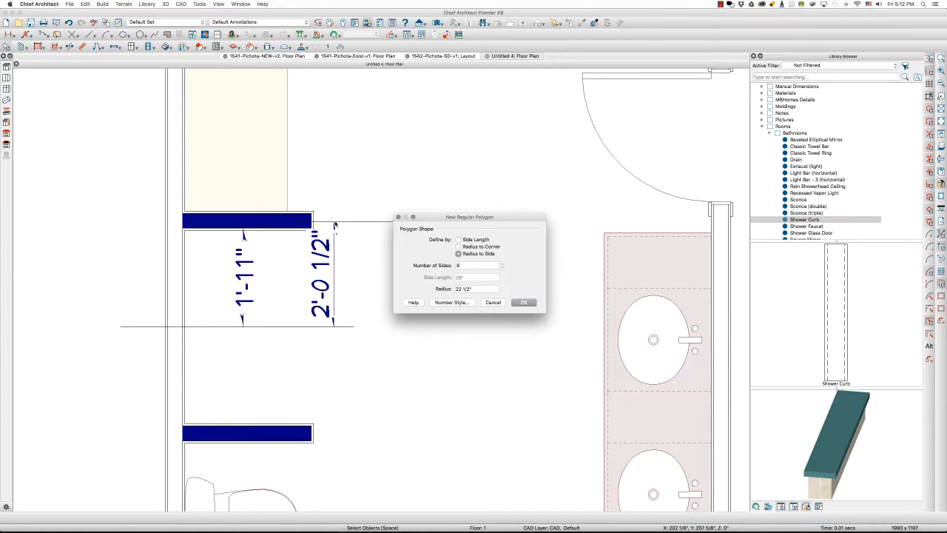
mouse_move(349, 225)
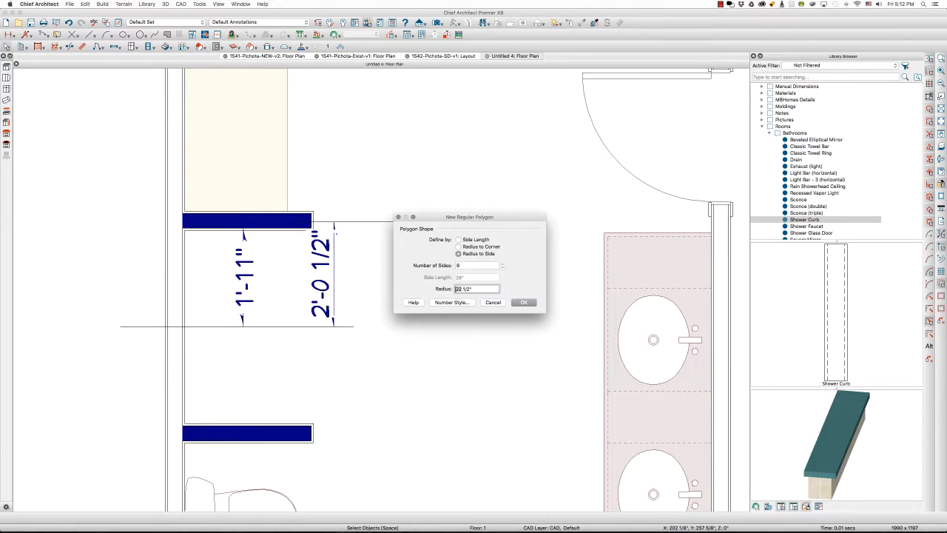
type("24 1/2\"")
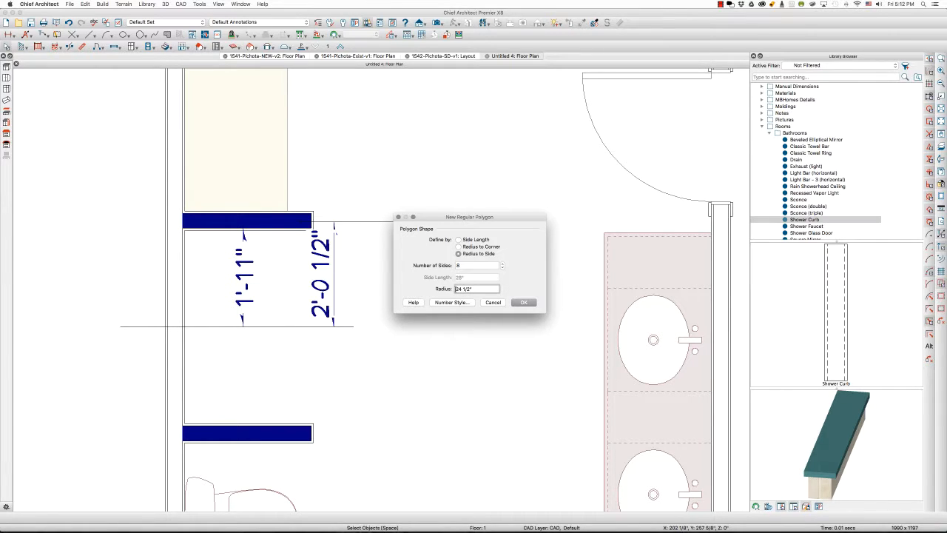
left_click(524, 302)
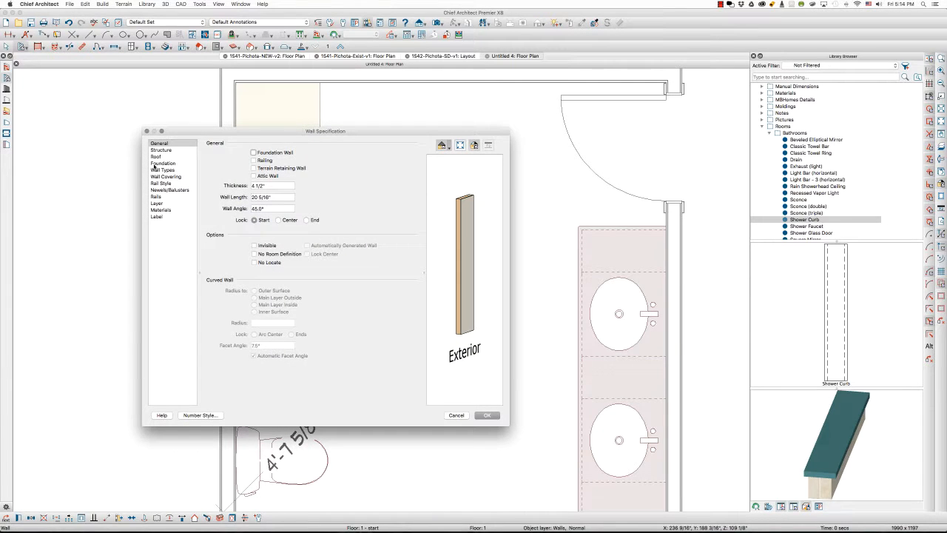
Change the octagon's wall type to Glass Shower and confirm.
left_click(162, 170)
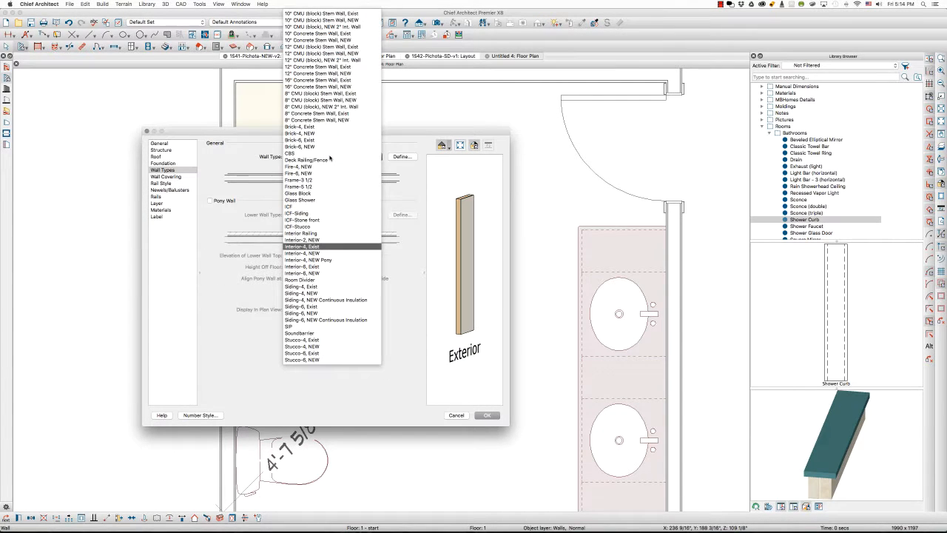
mouse_move(327, 200)
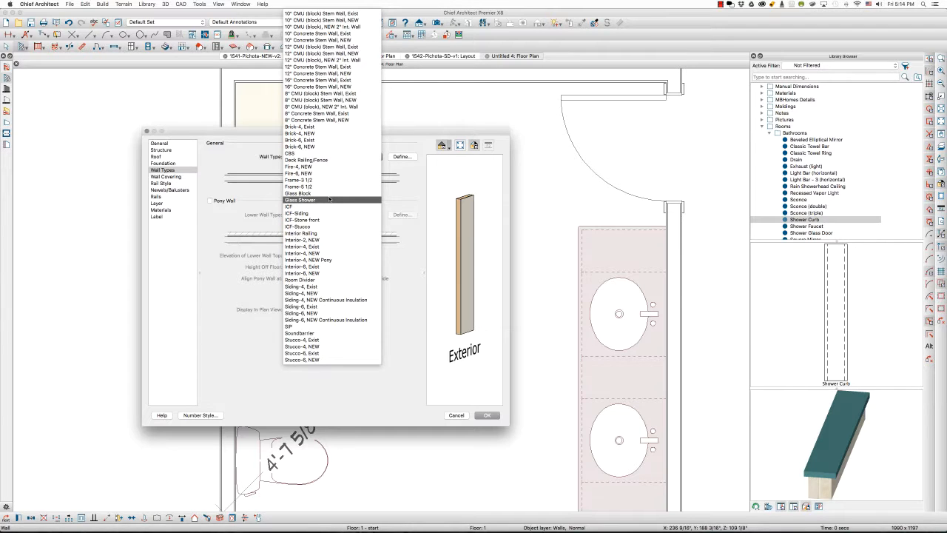
left_click(301, 200)
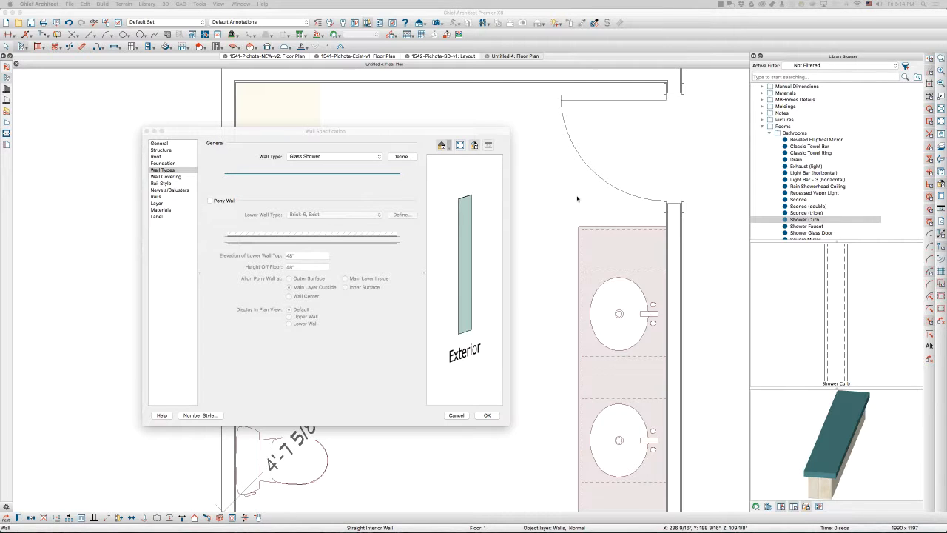
left_click(487, 415)
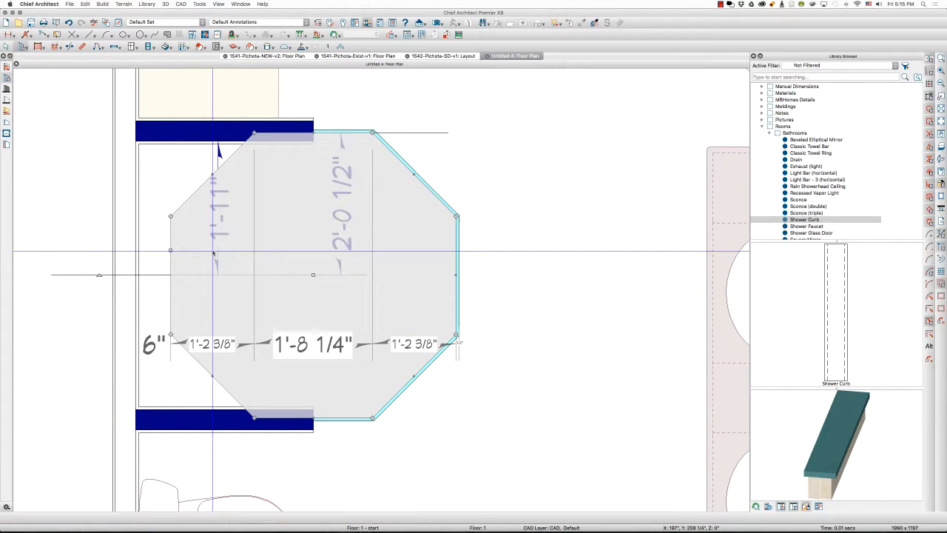
Review the shower room's specification, then choose Shower Glass Door from the library.
double_click(314, 272)
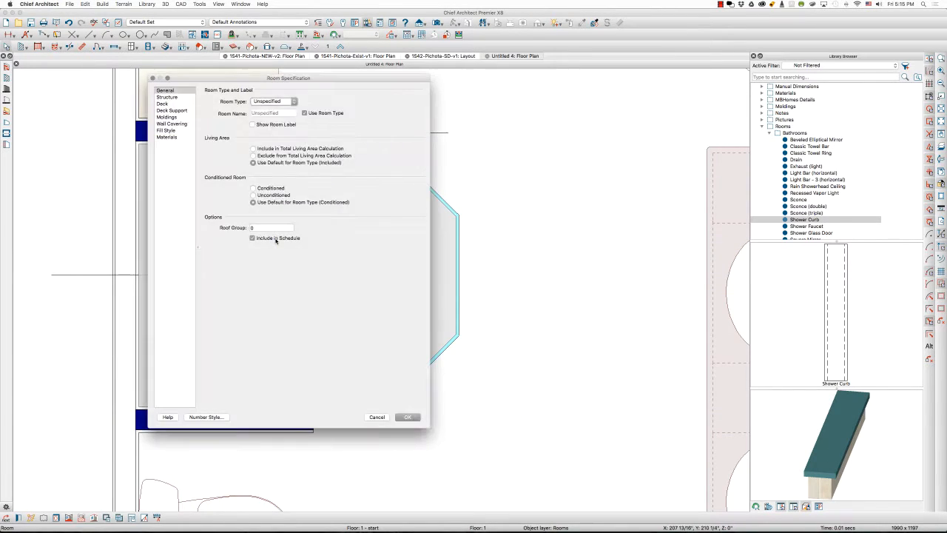
left_click(407, 418)
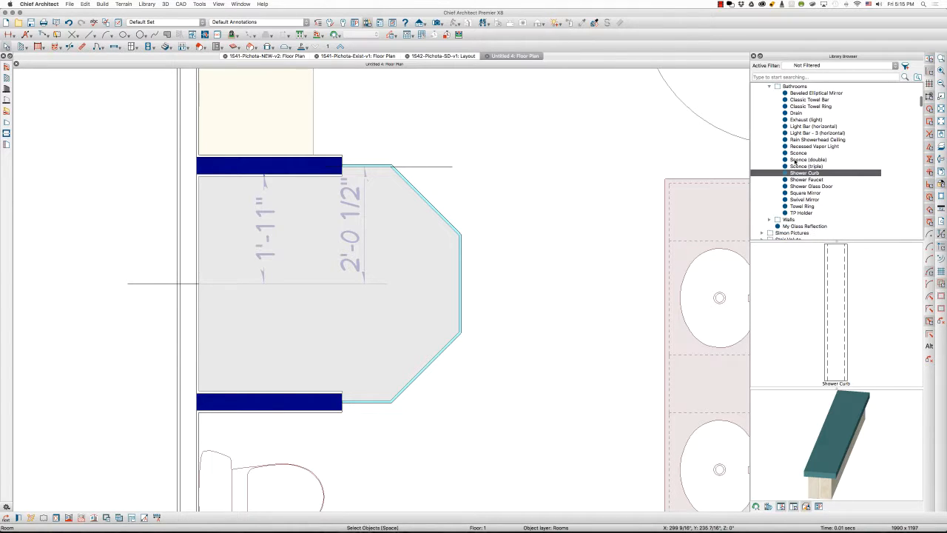
left_click(808, 187)
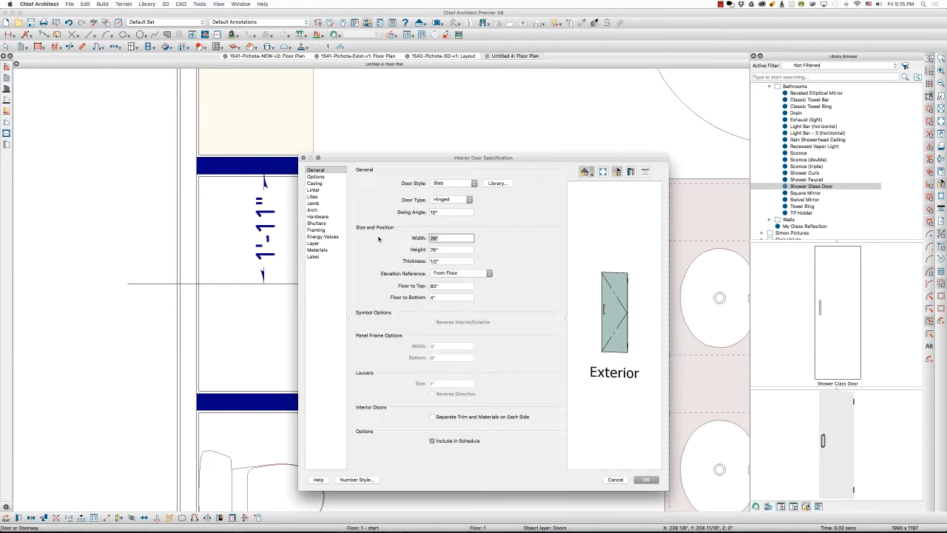
Reduce the door's Width in Door Specification twice to fit the front panel.
left_click(645, 479)
type("20")
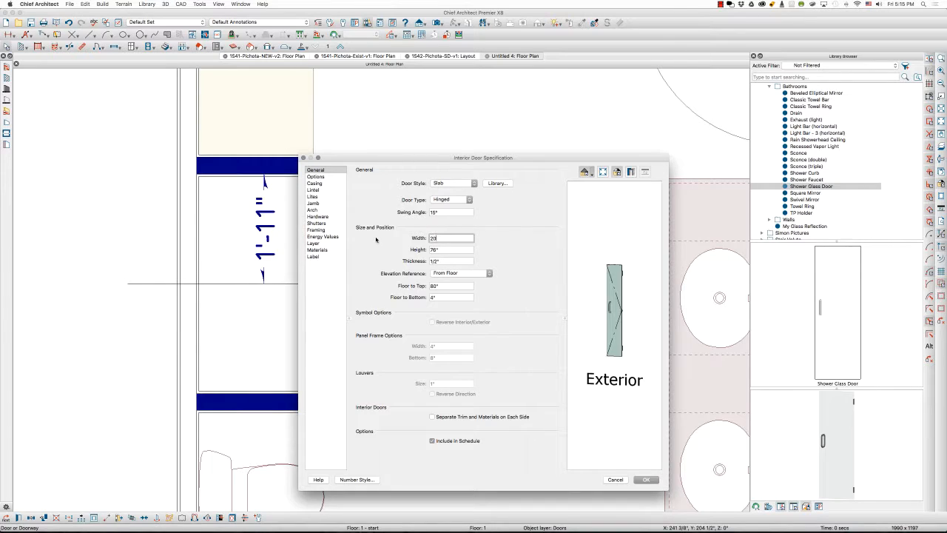
left_click(645, 479)
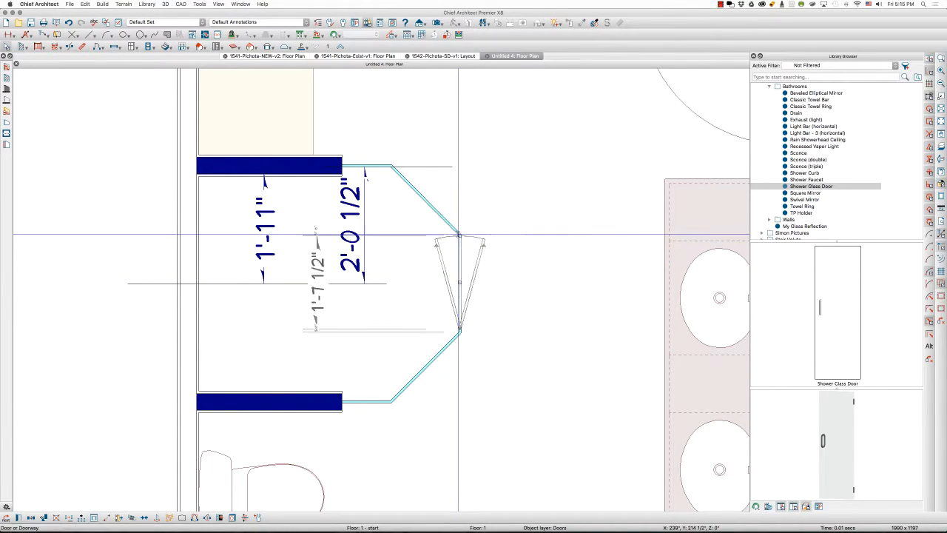
double_click(459, 237)
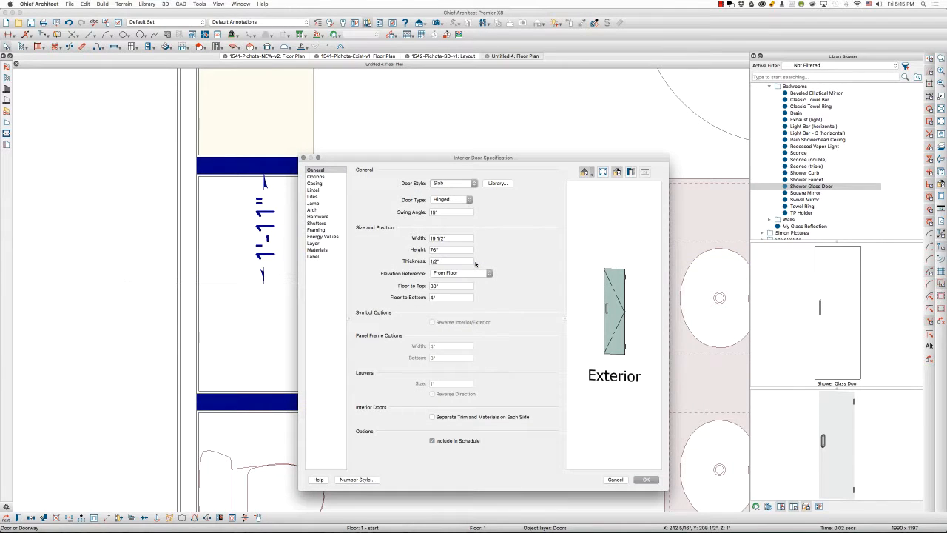
left_click(645, 479)
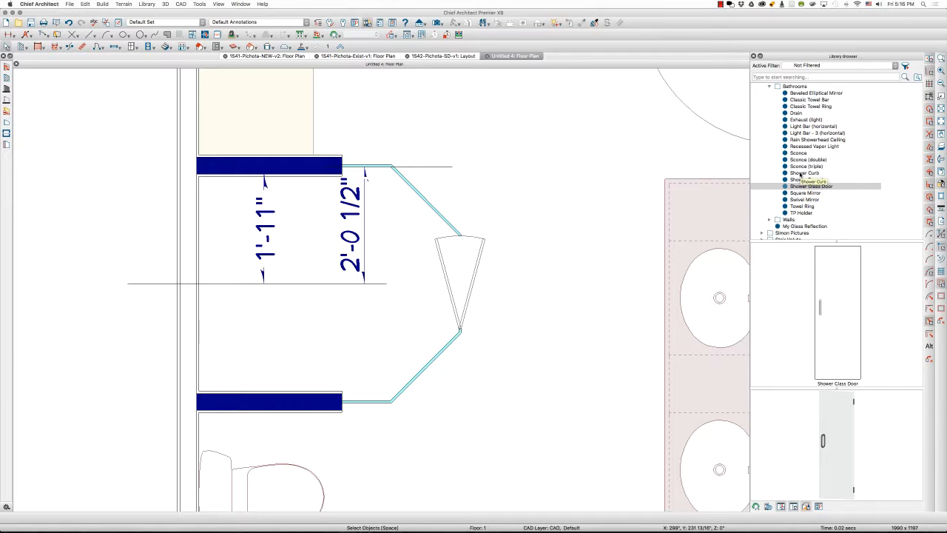
Choose Shower Curb under Bathrooms in the Library Browser for placement.
left_click(798, 172)
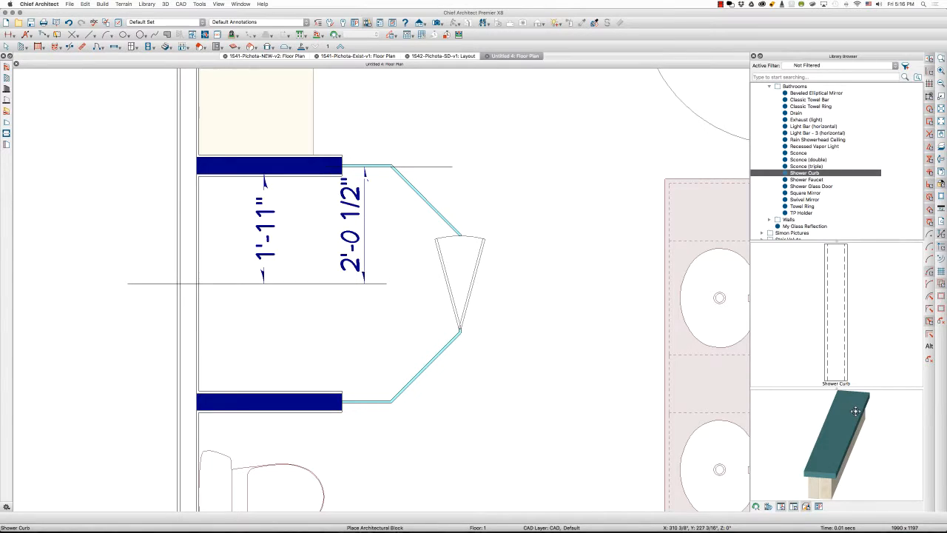
mouse_move(808, 496)
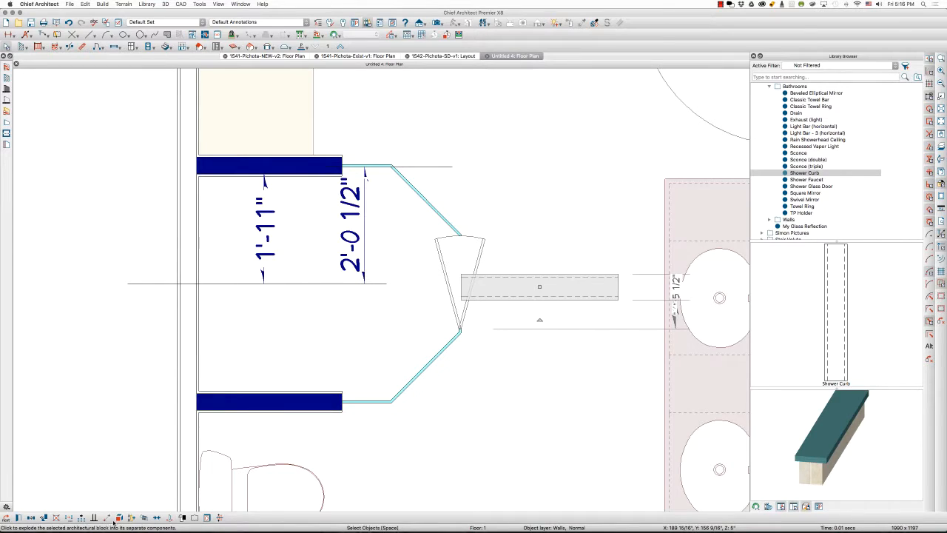
mouse_move(119, 518)
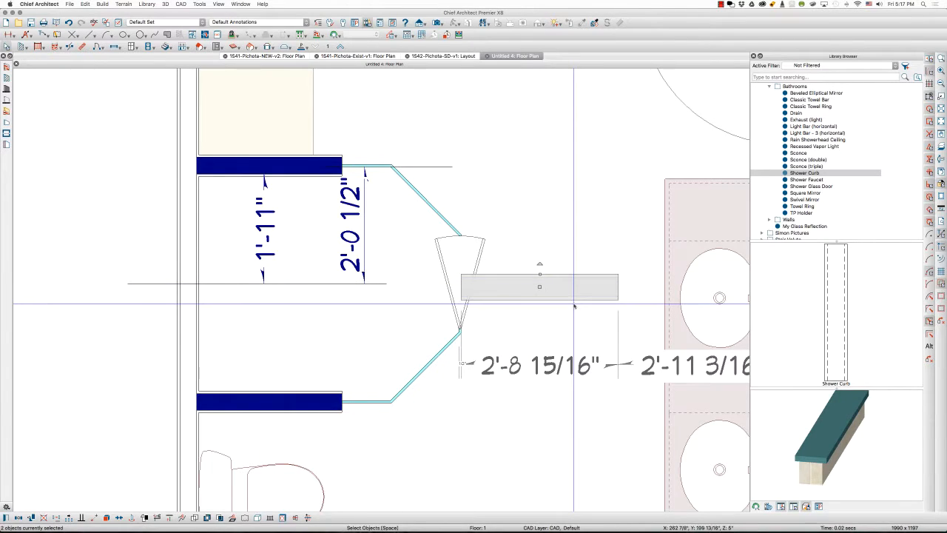
Set Floor to Top and Floor to Bottom heights for the curb solid, then the thin cap solid.
double_click(539, 286)
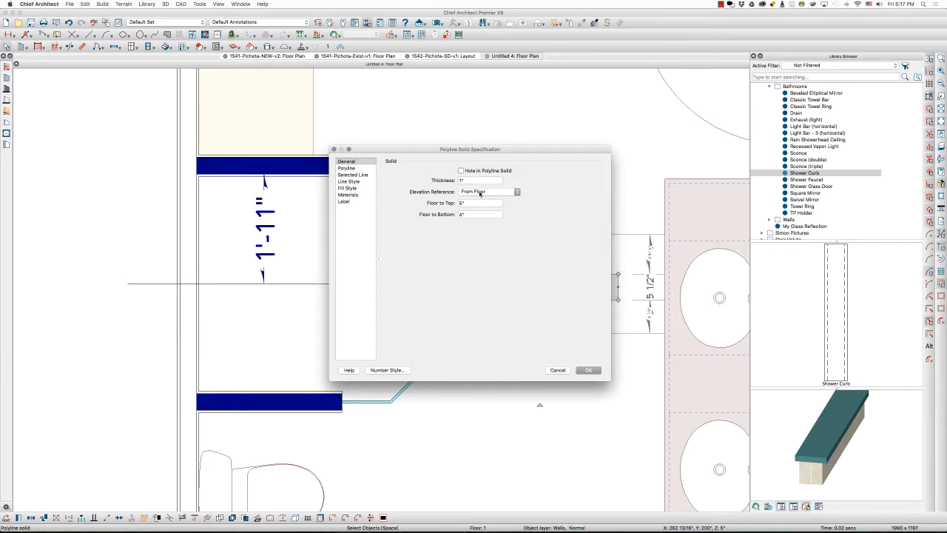
mouse_move(545, 332)
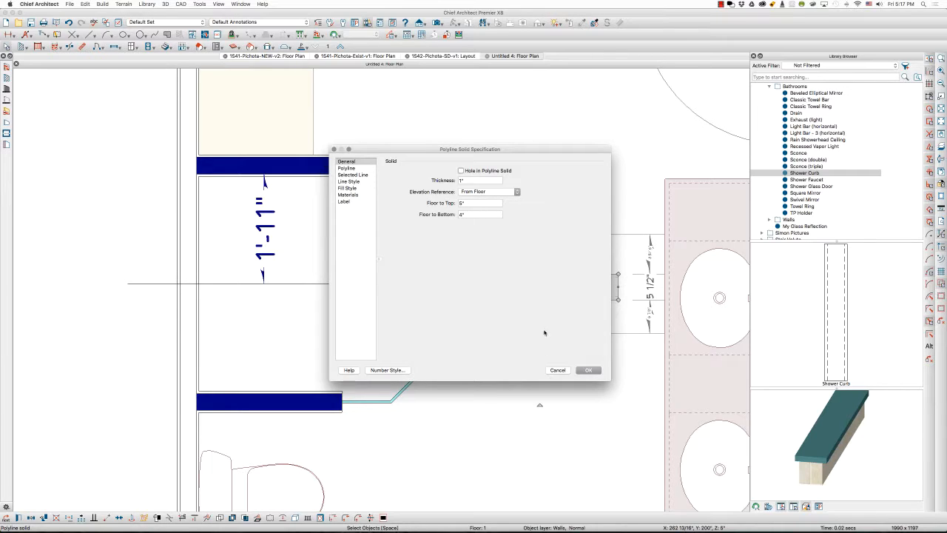
left_click(587, 370)
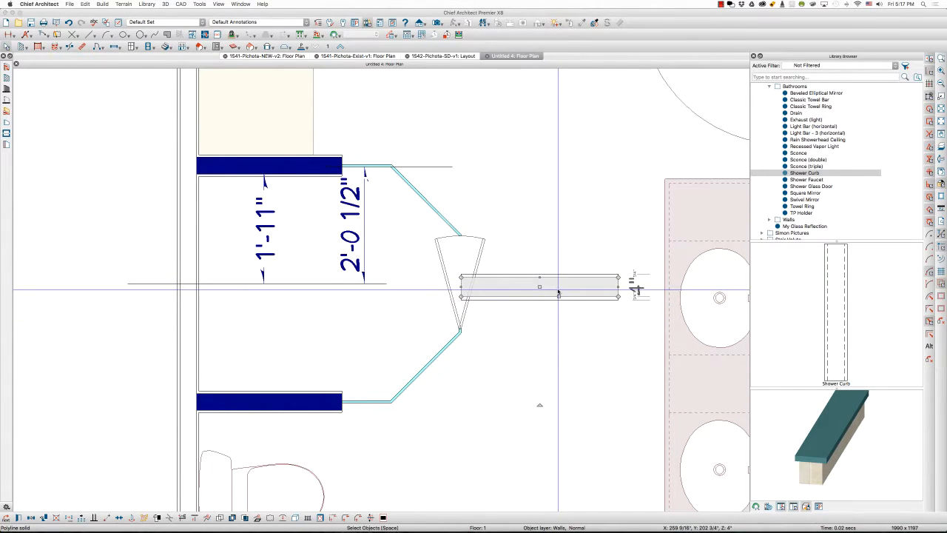
double_click(538, 284)
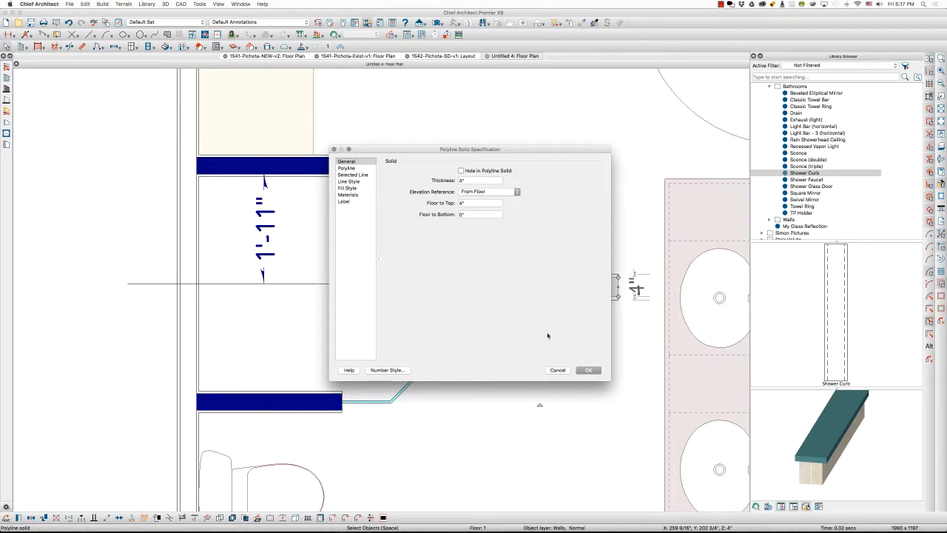
left_click(587, 370)
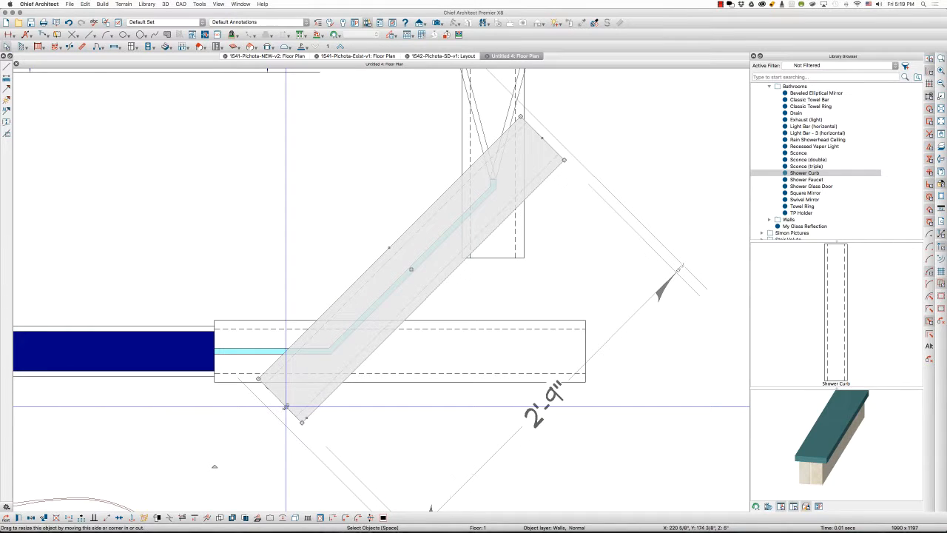
Drag the angled curb solid's end handles to trim it against the straight curb.
left_click_drag(284, 407, 311, 406)
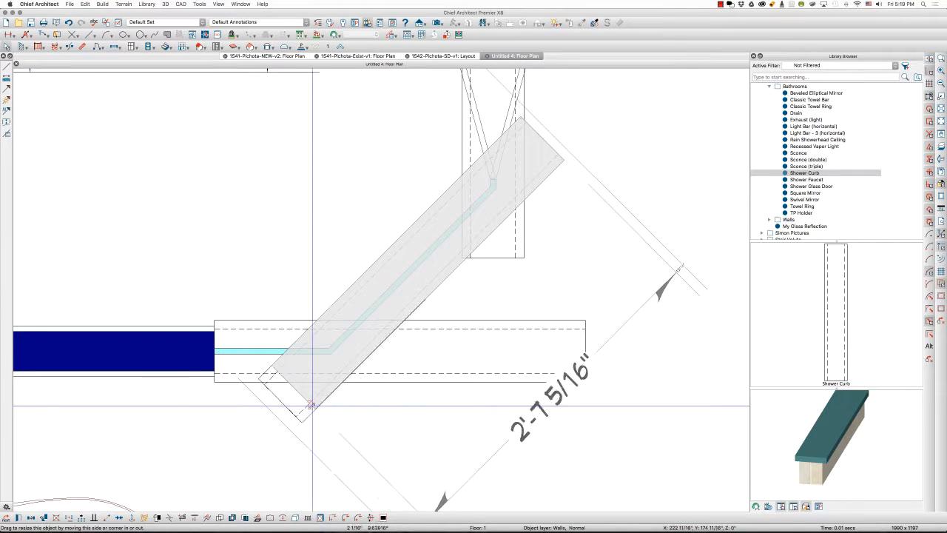
left_click_drag(311, 406, 343, 384)
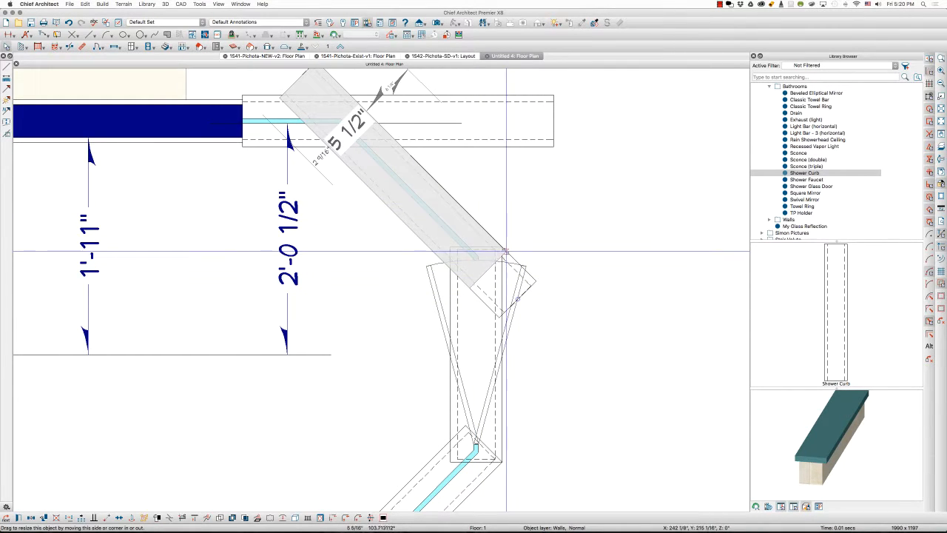
Drag the upper angled solid's handles so its end meets the top curb piece.
left_click_drag(510, 251, 530, 287)
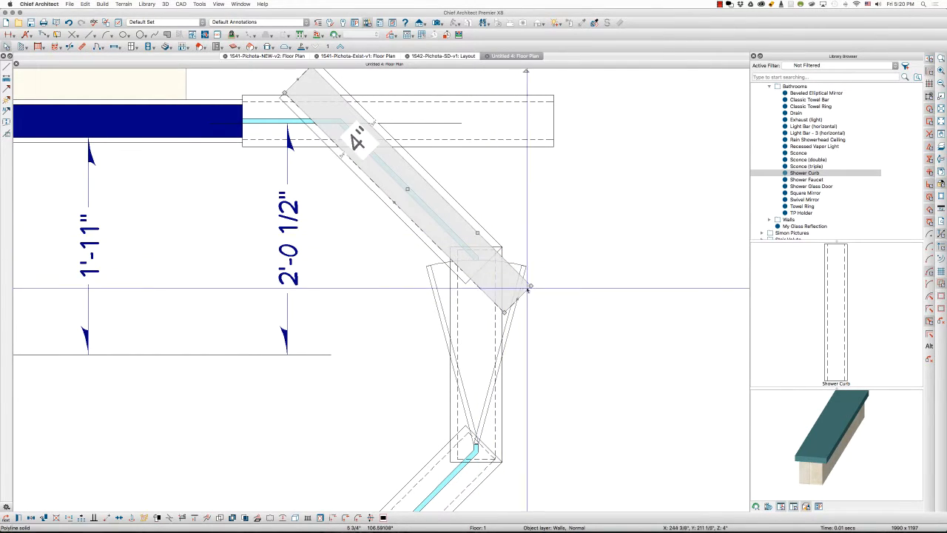
left_click_drag(530, 287, 495, 250)
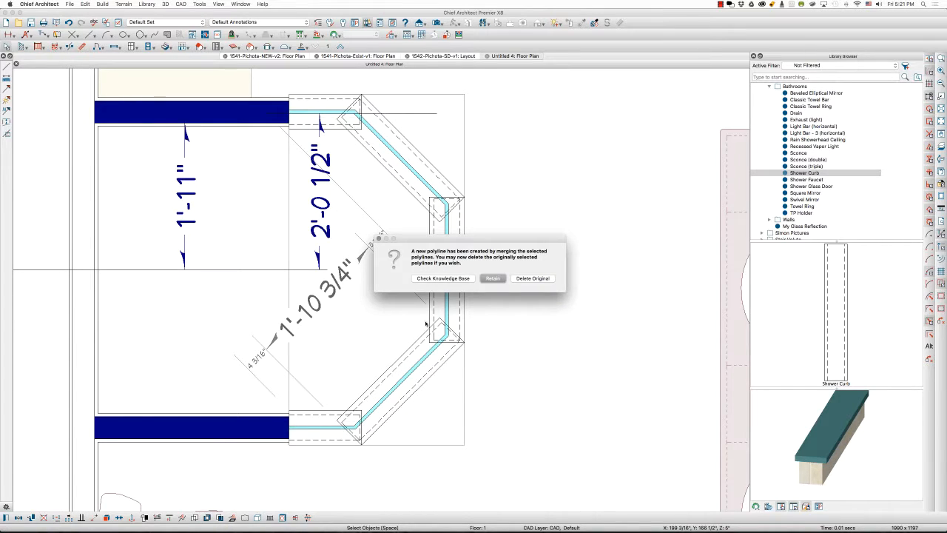
Choose Delete Originals after the Polyline Union to leave one merged curb.
left_click(493, 278)
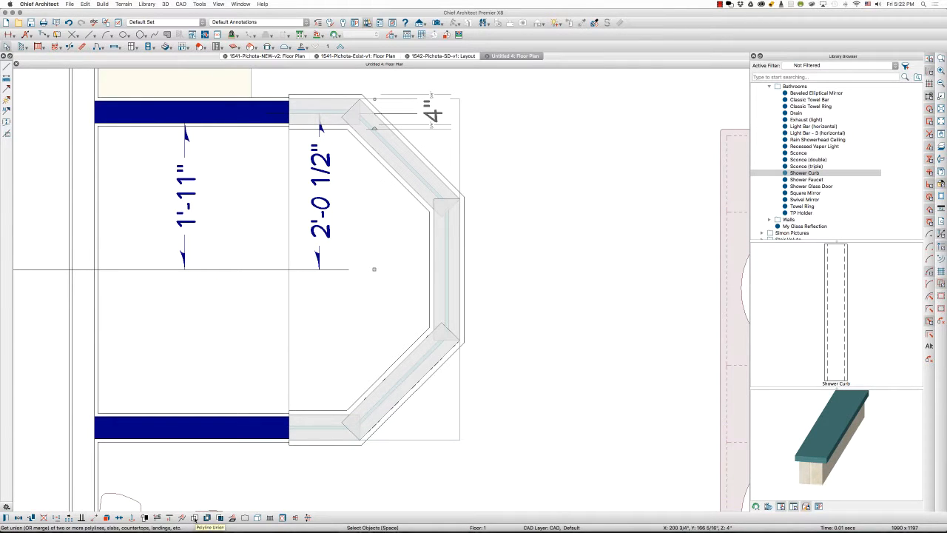
Polyline-union the cap pieces into one solid and delete the separate originals.
left_click(211, 518)
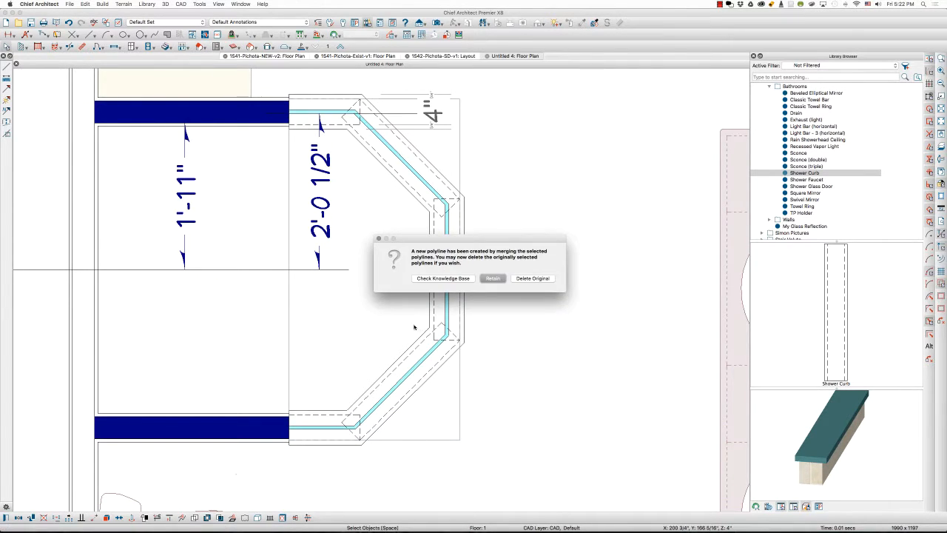
left_click(493, 278)
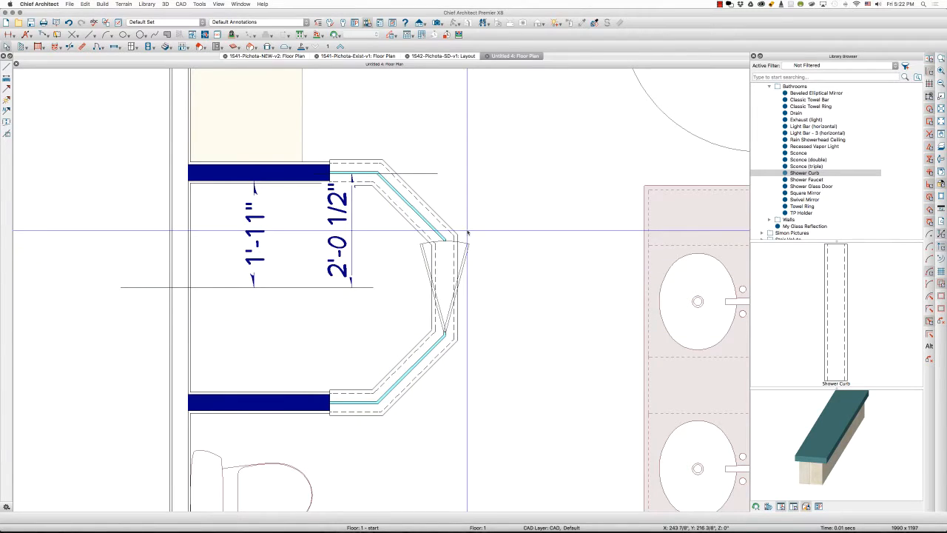
Show a Perspective Floor Overview of the bathroom in 3D.
left_click(438, 23)
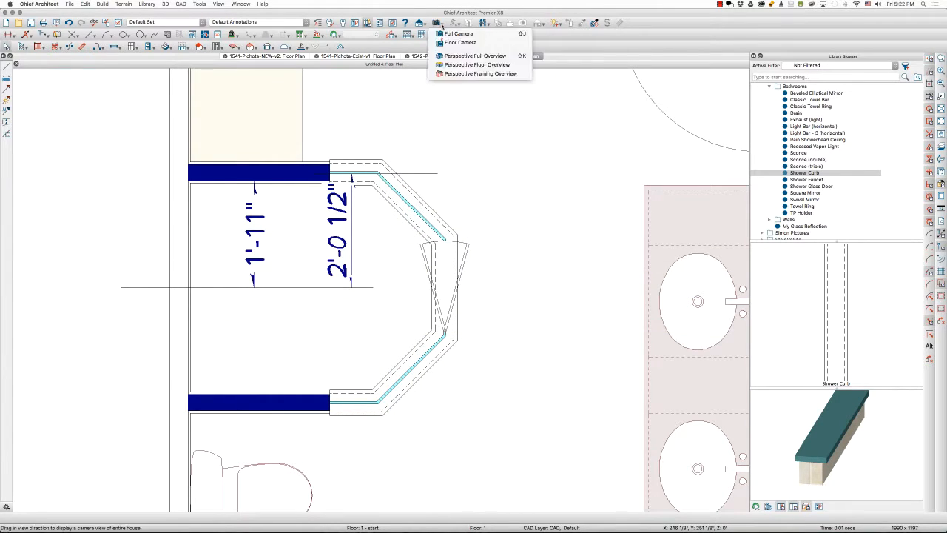
left_click(476, 66)
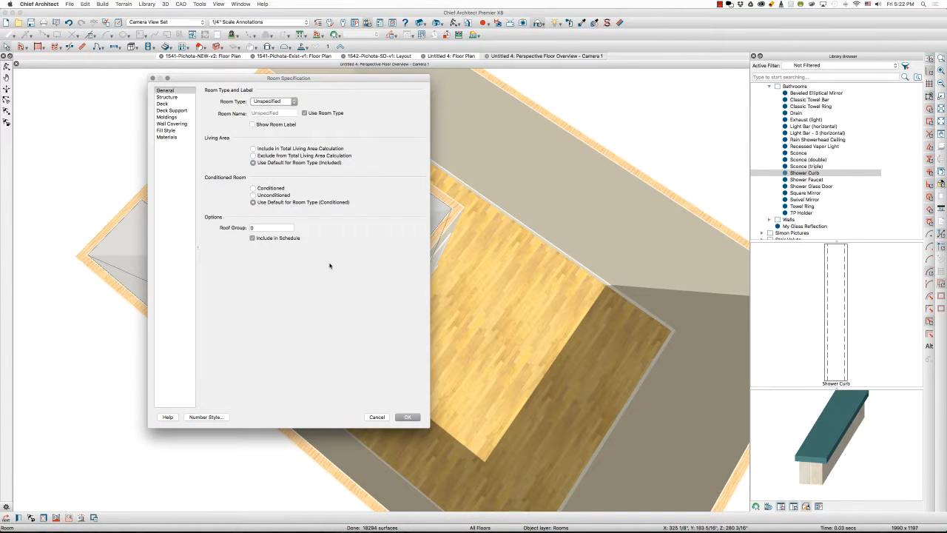
mouse_move(309, 141)
type("showe")
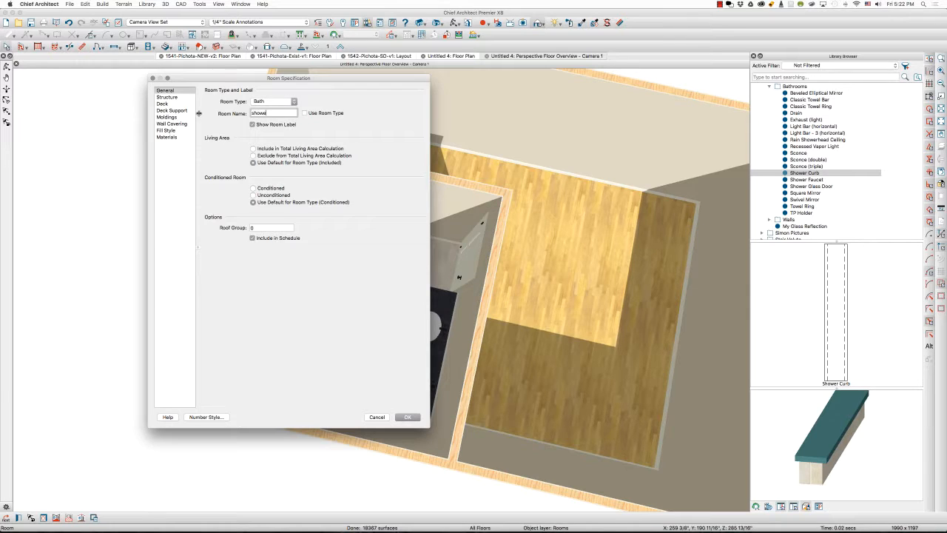
In the shower room's Moldings panel, uncheck Use Floor Default and confirm.
left_click(167, 116)
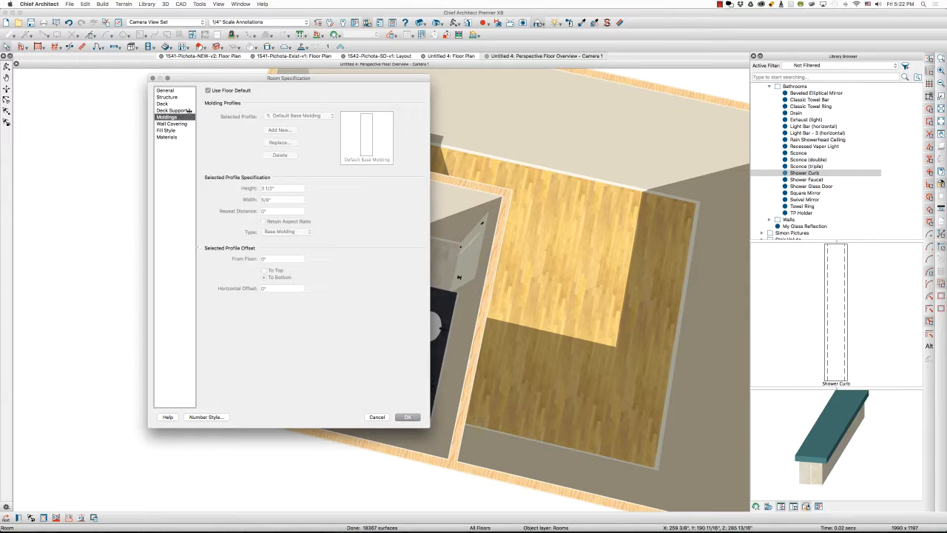
left_click(208, 90)
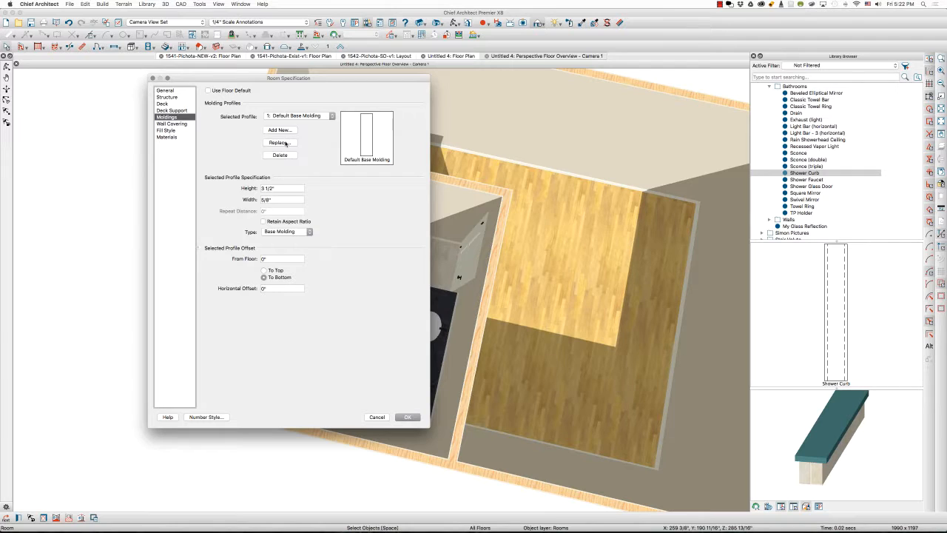
left_click(407, 418)
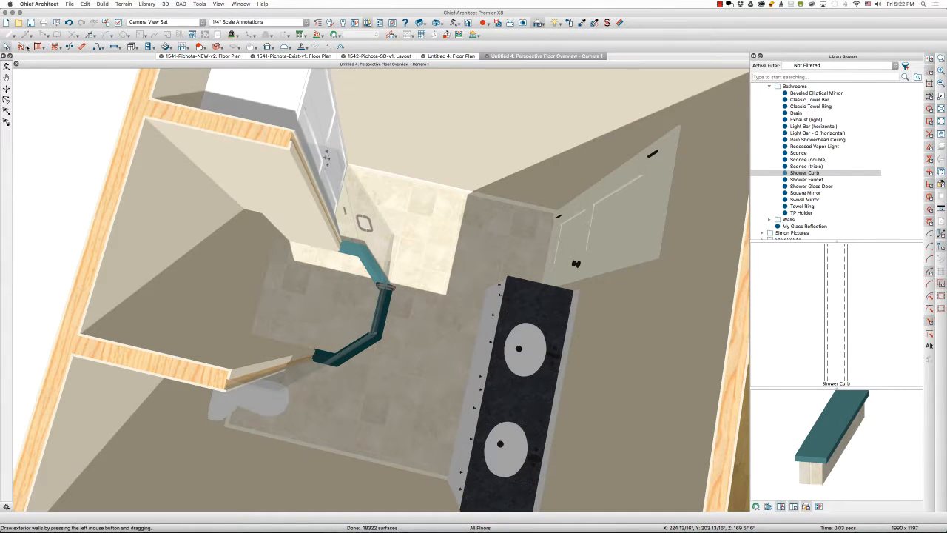
Draw a Wall Material Region on the shower's inner walls and accept the overlap warning.
left_click(6, 56)
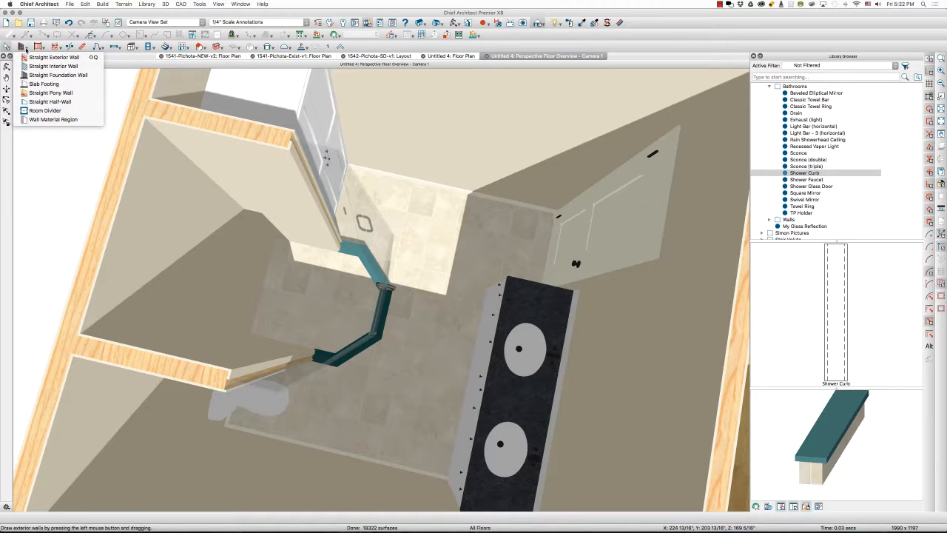
mouse_move(52, 119)
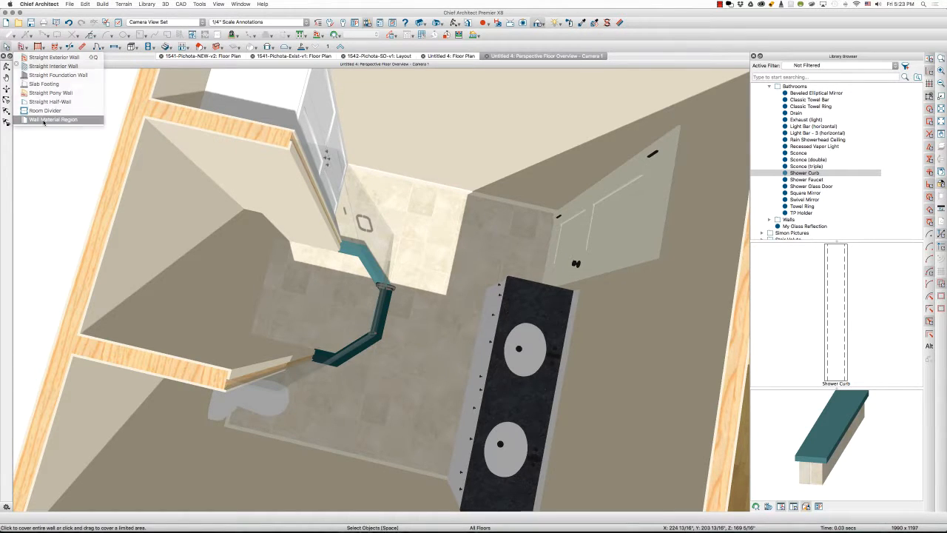
left_click(53, 118)
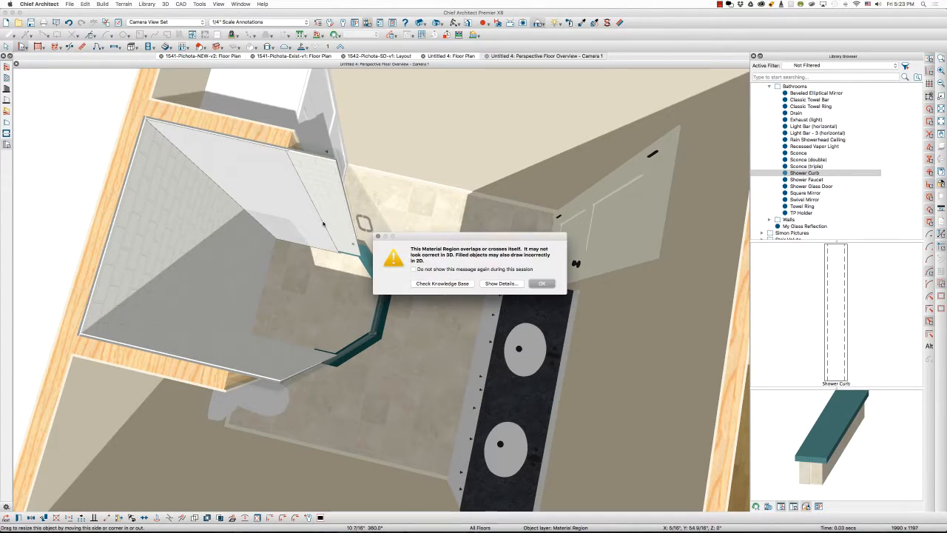
left_click(542, 284)
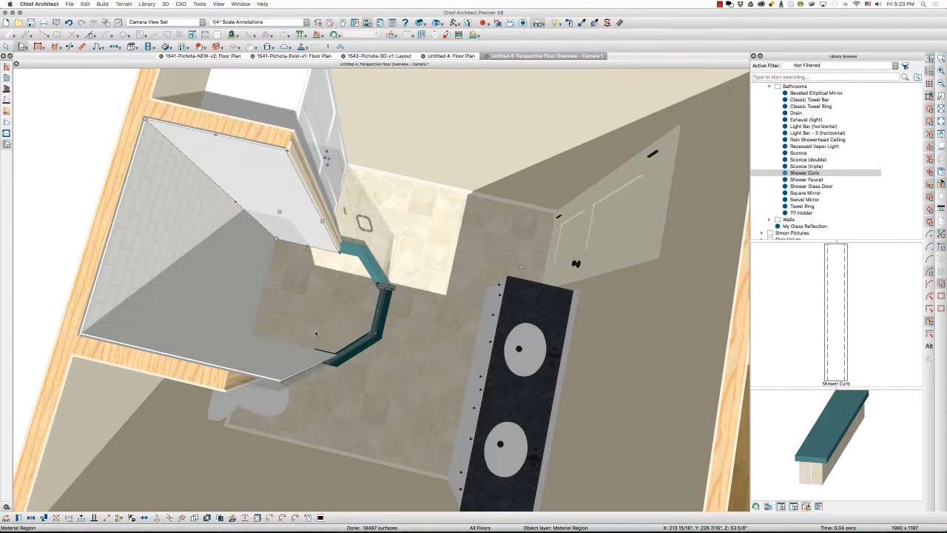